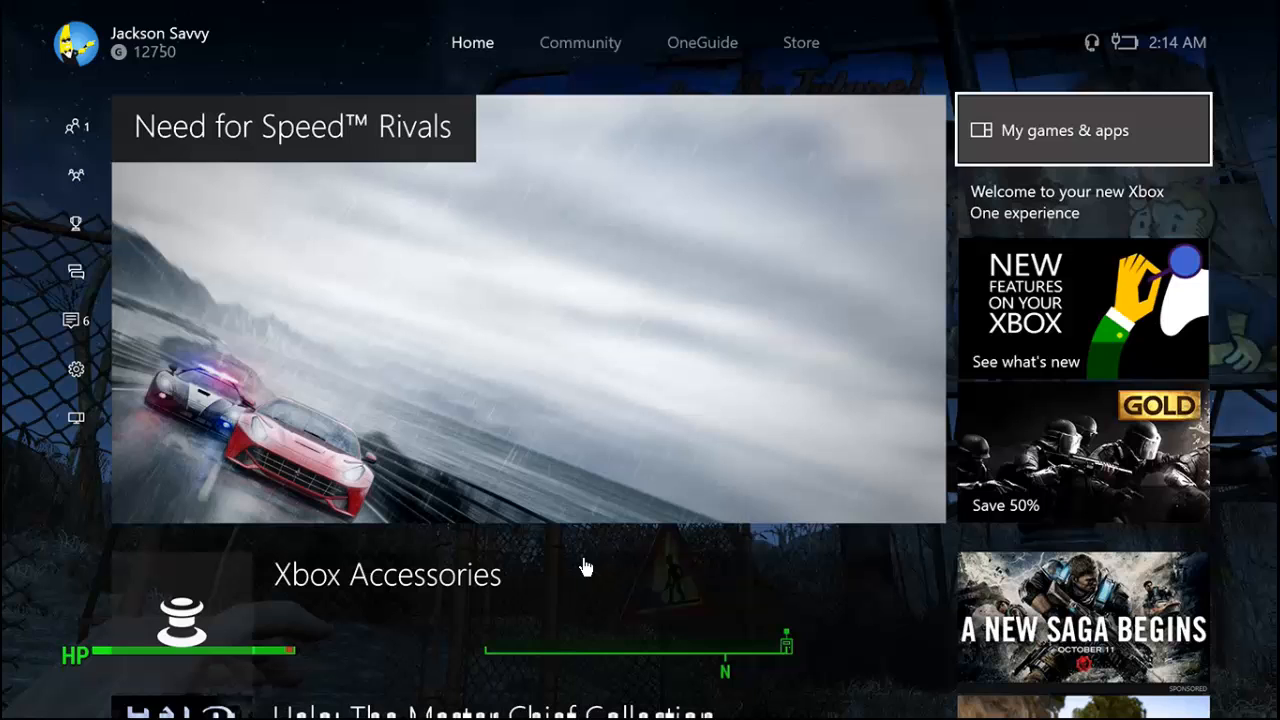
Open My games & apps' Ready to install list, opening then cancelling Aegis Wing's install prompt.
click(1083, 130)
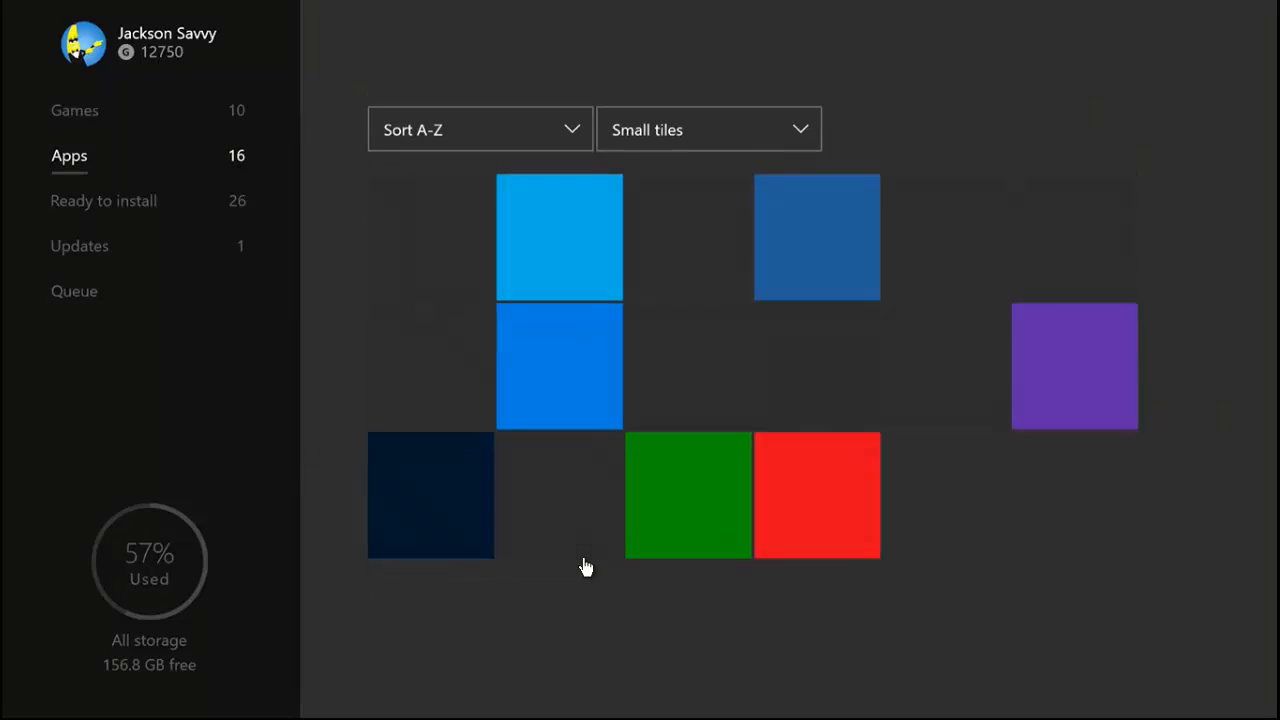
click(103, 200)
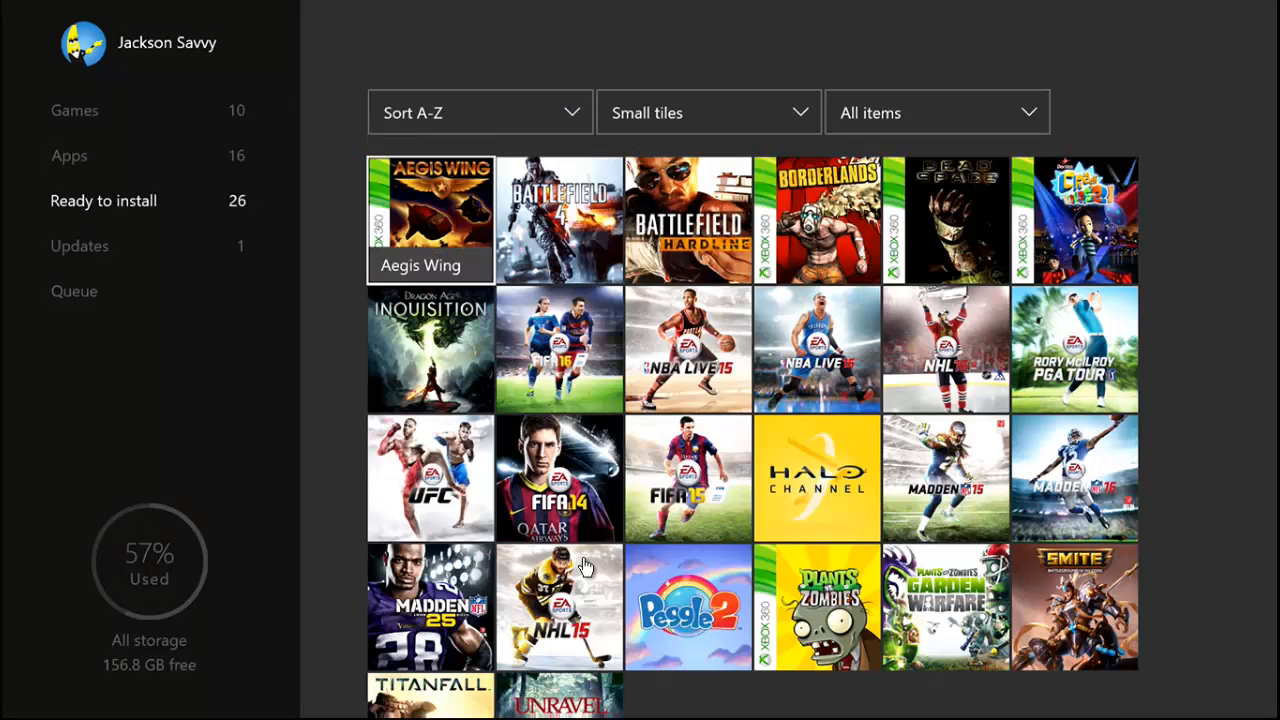
click(430, 219)
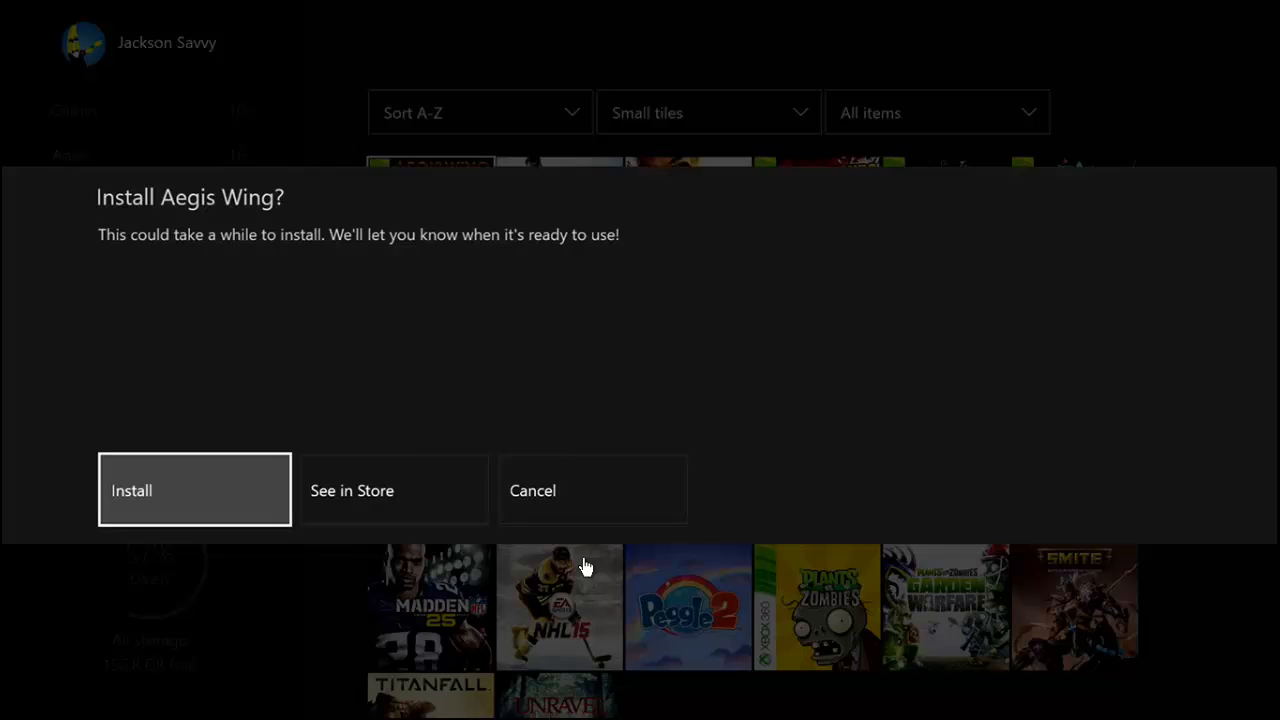
click(194, 490)
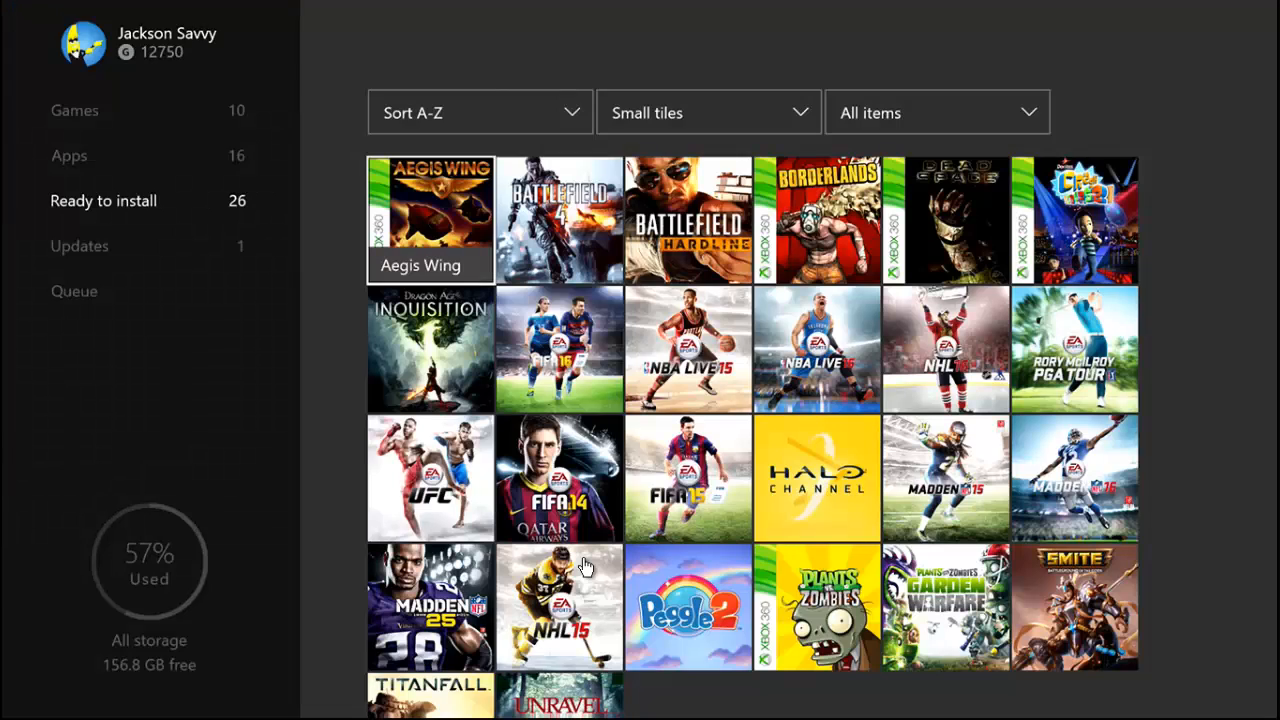
Hide Aegis Wing and Battlefield 4, leaving 24 titles starting with Battlefield Hardline.
click(430, 220)
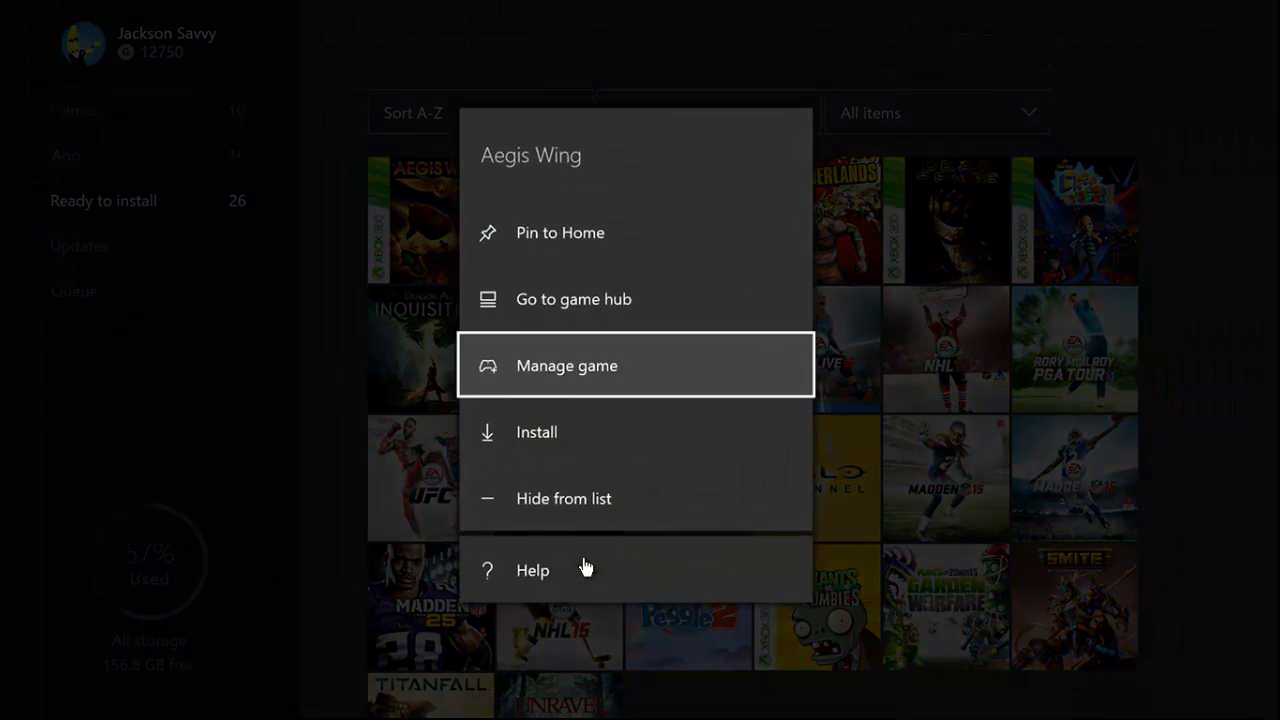
click(563, 498)
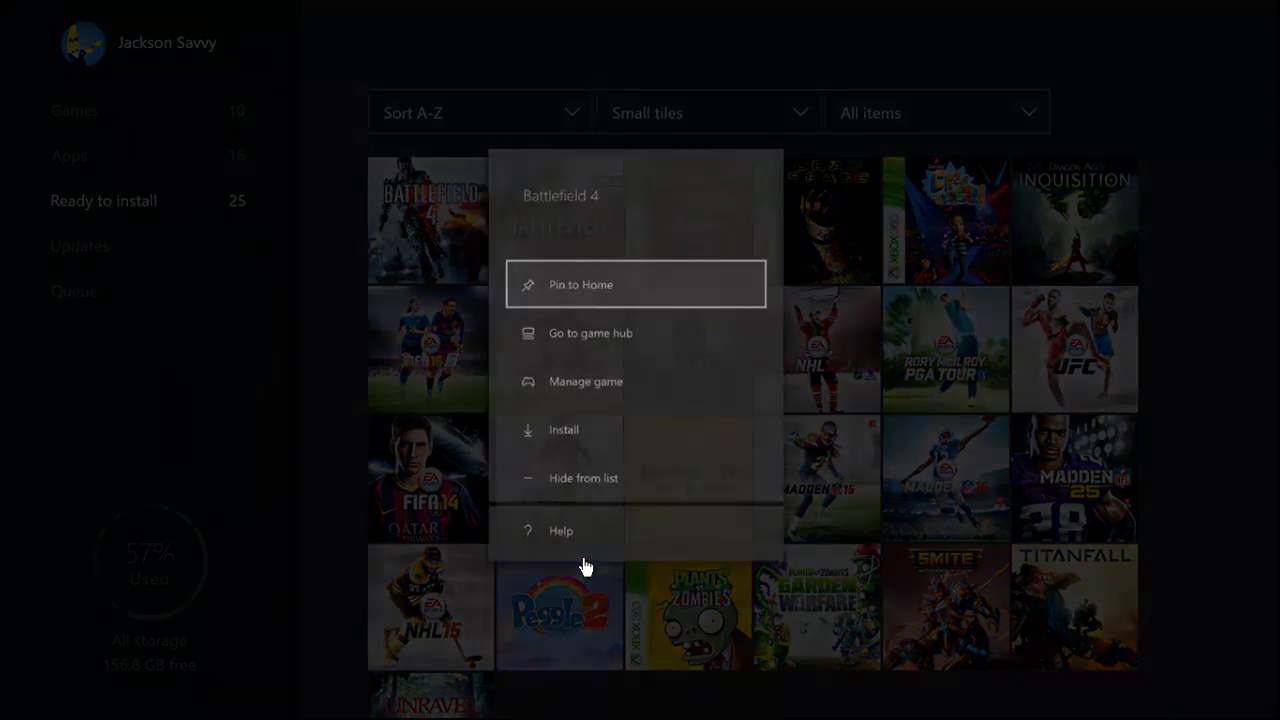
click(583, 477)
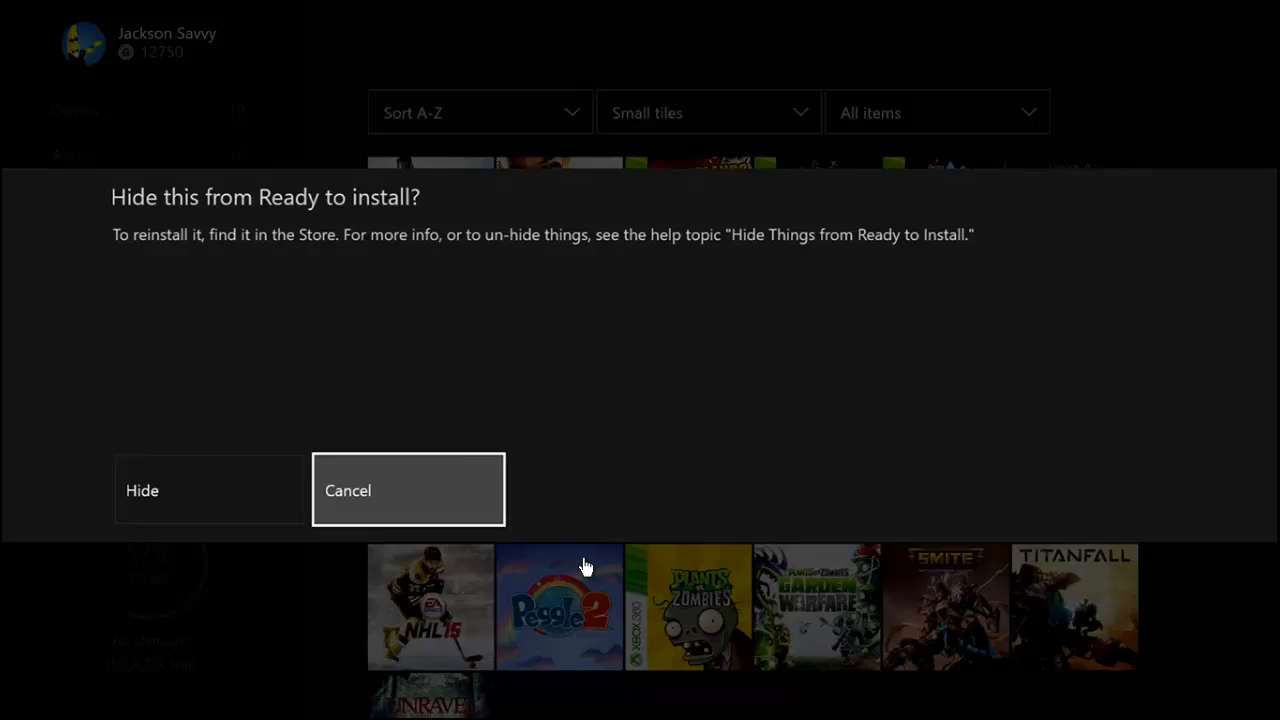
click(408, 490)
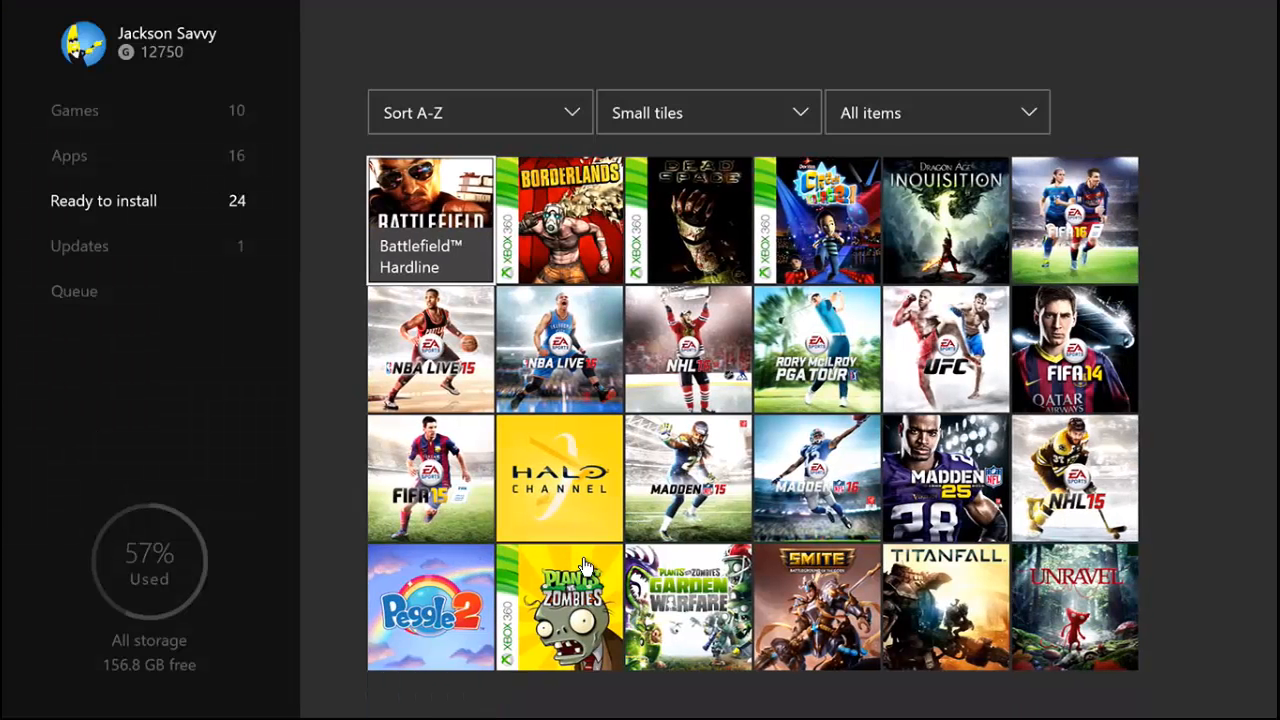